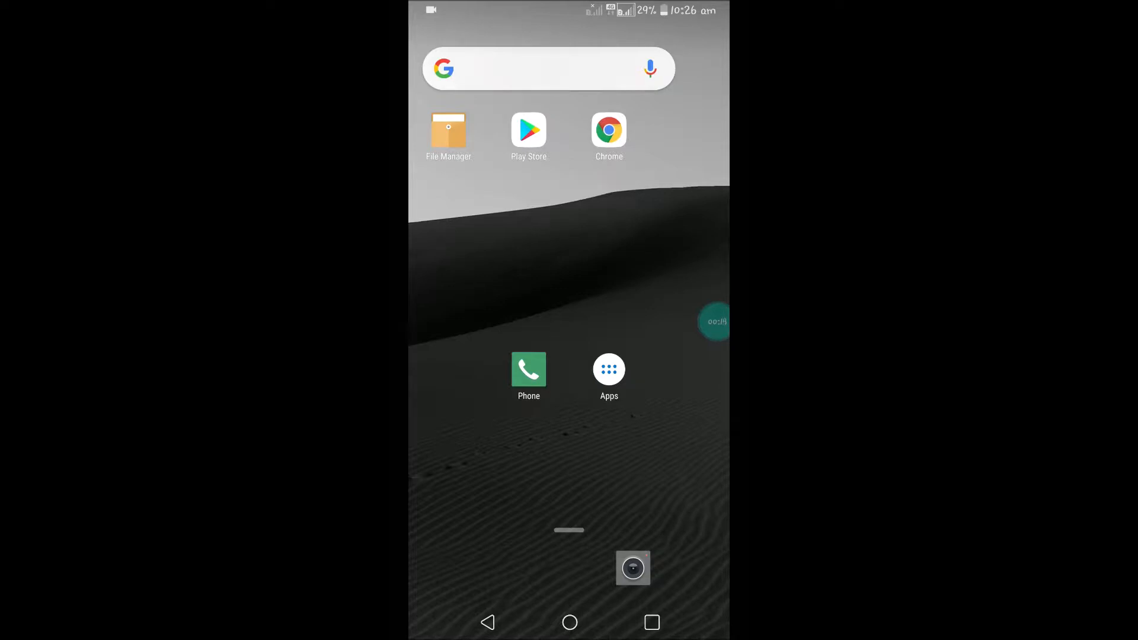
Launch Funimate from the app drawer and go to its Notifications screen
click(609, 369)
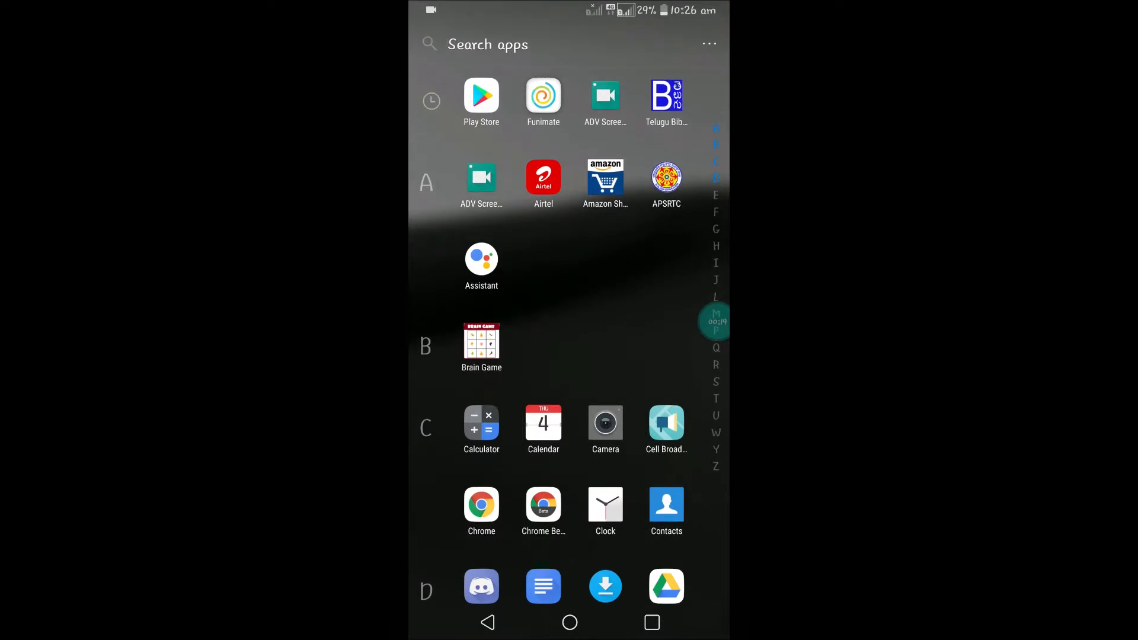
click(543, 96)
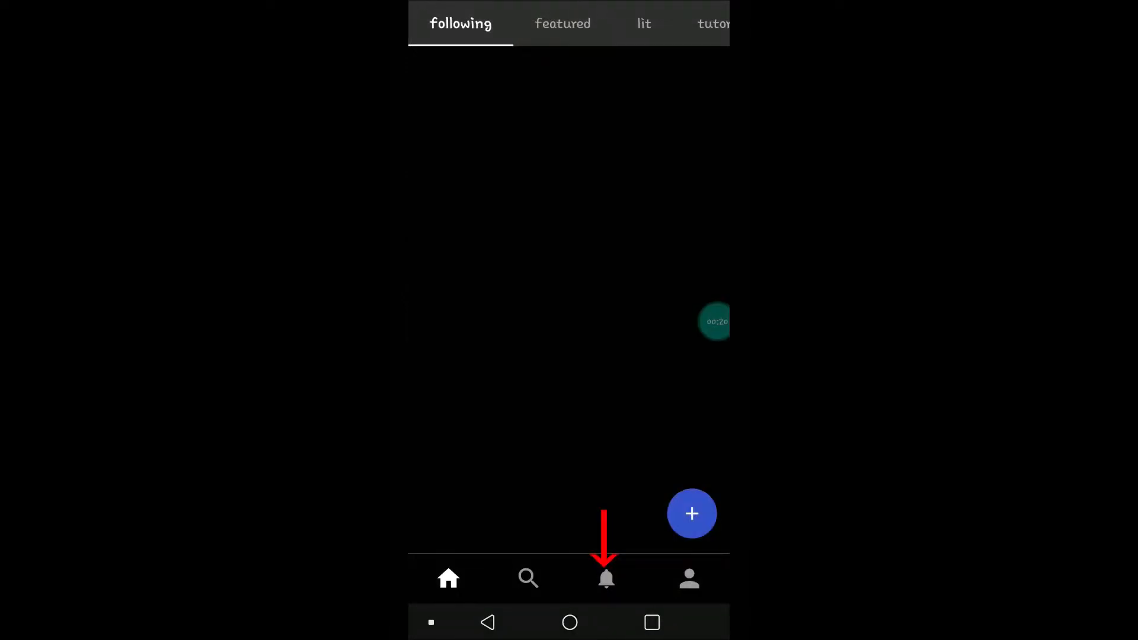
click(606, 579)
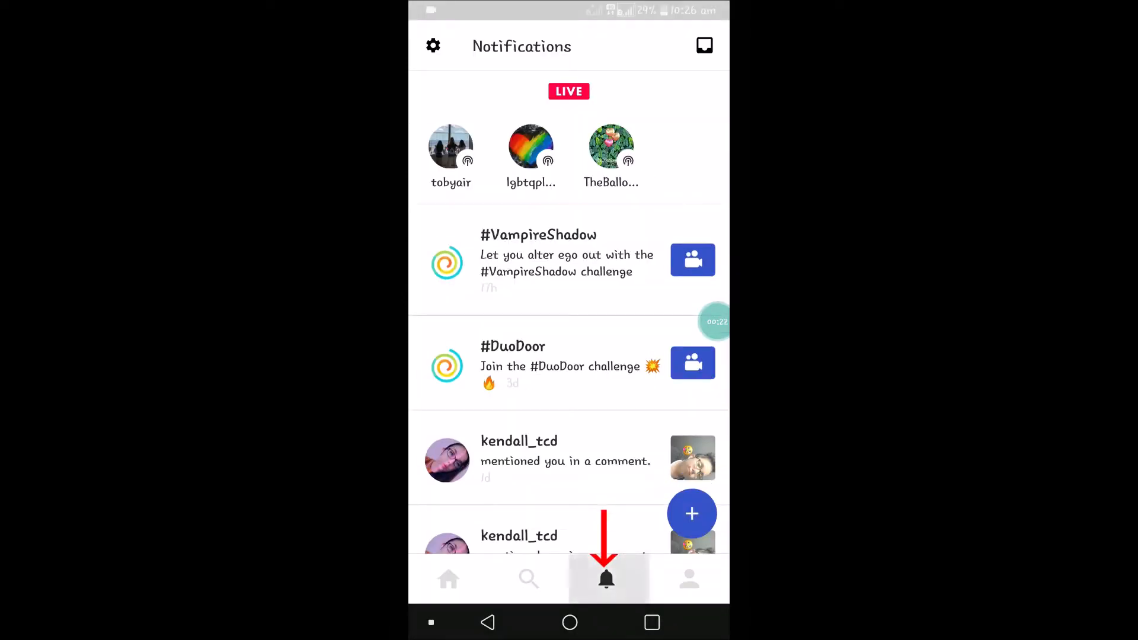
Delete the FunimateSecurity login-alert conversation from the Chats list, leaving it empty
click(704, 45)
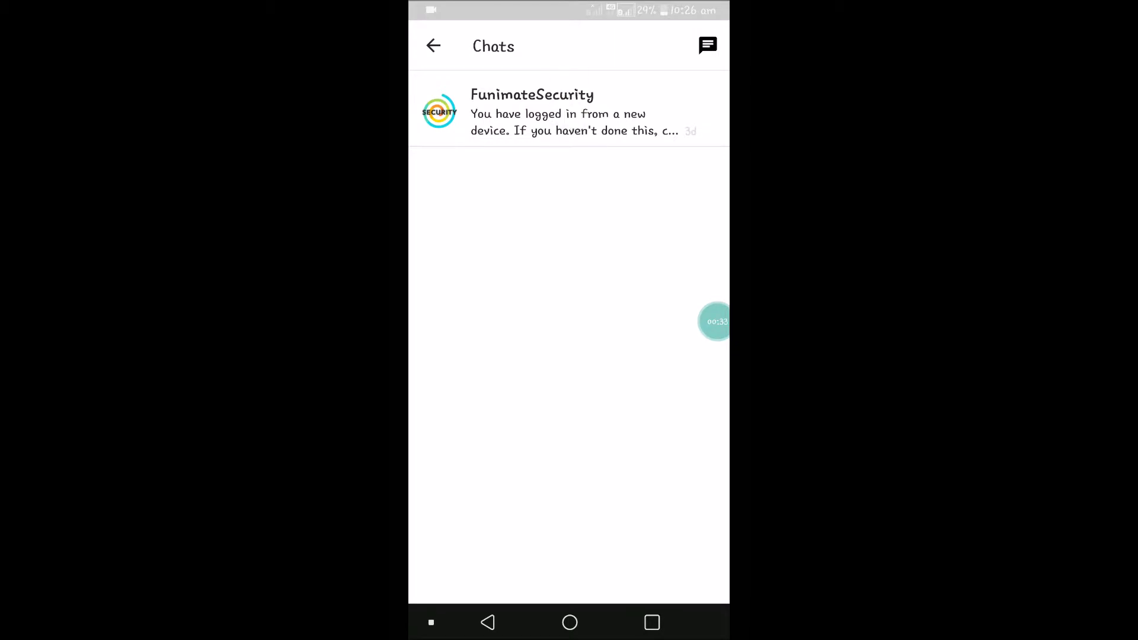
drag(617, 109, 435, 109)
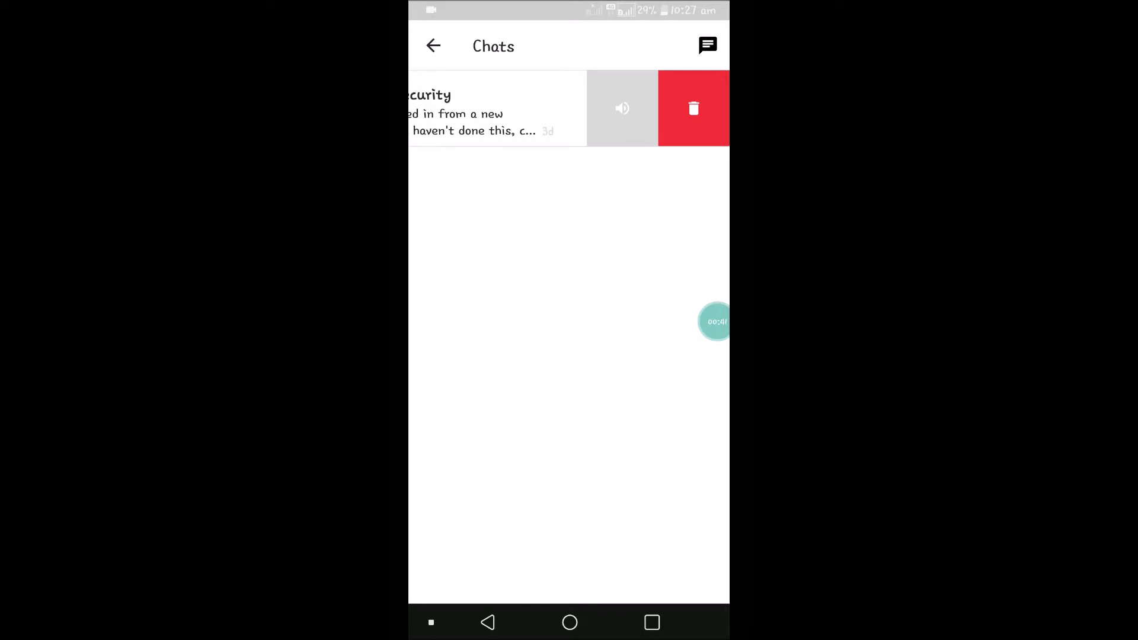
click(694, 108)
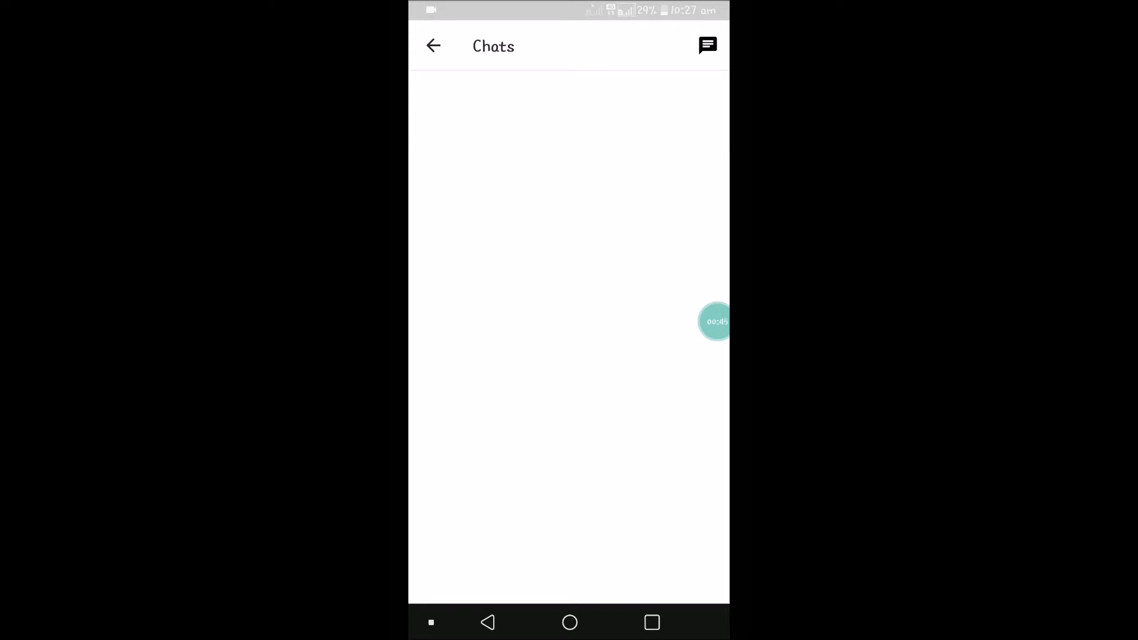
Start a new private chat, search 'ki', pick kiran and send the message 'hi'
click(707, 46)
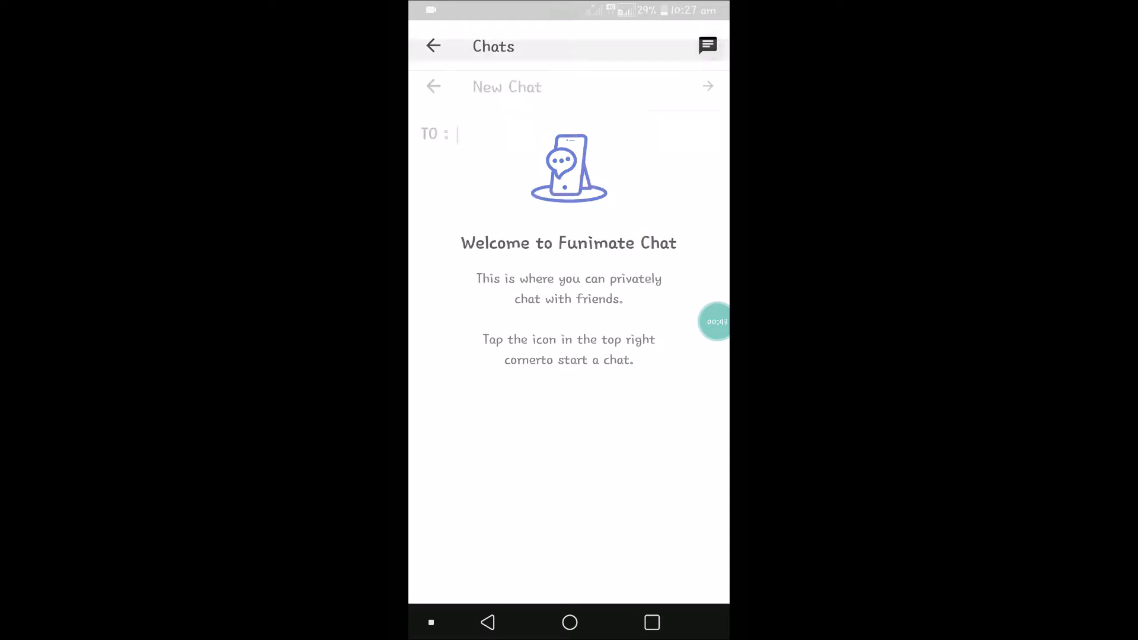
text(ki)
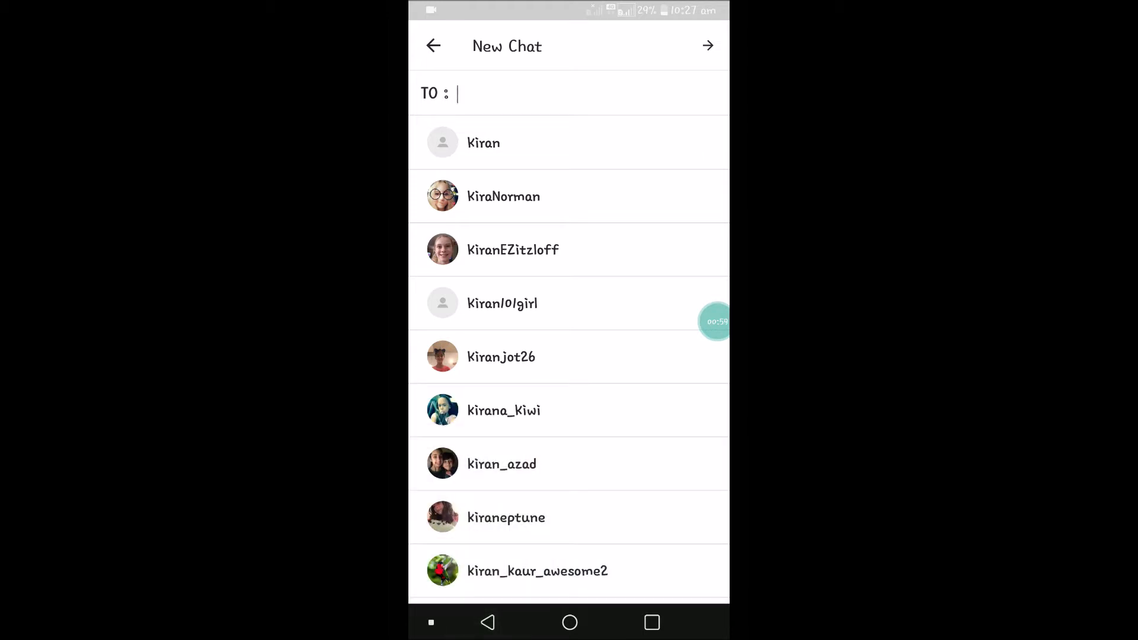
click(484, 142)
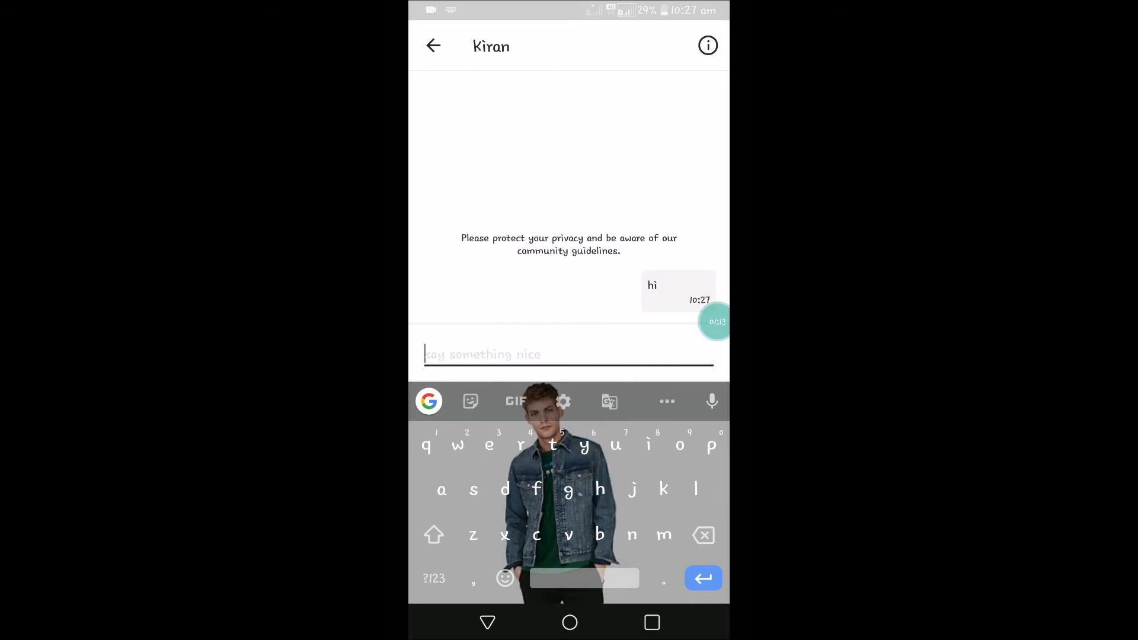
Delete the kiran conversation so Chats shows the 'Welcome to Funimate Chat' empty state
click(434, 46)
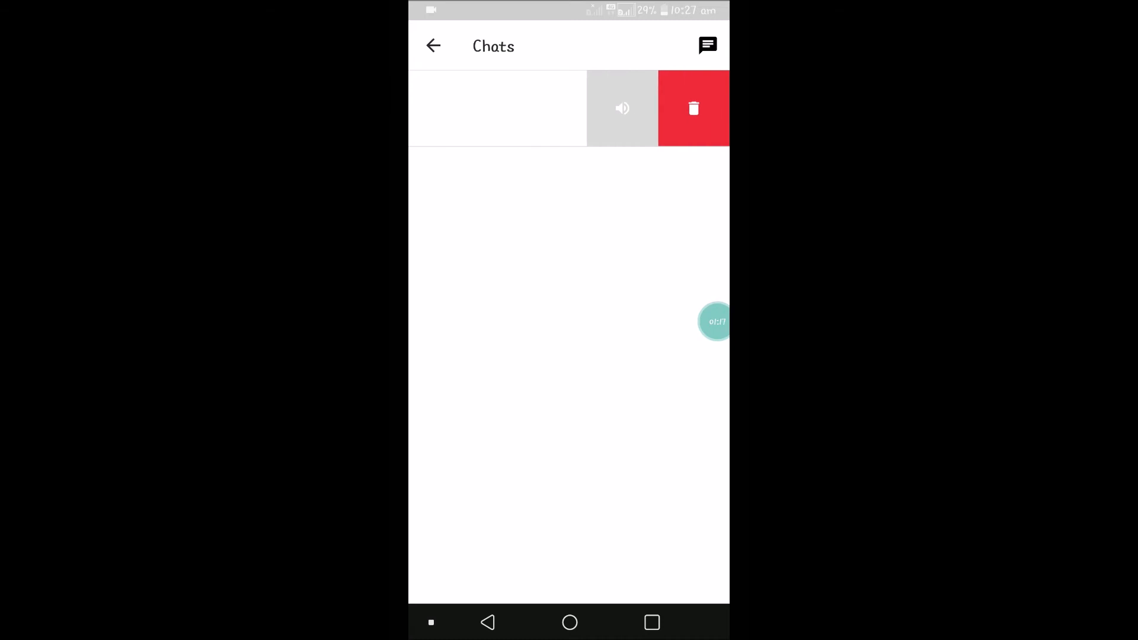
click(693, 108)
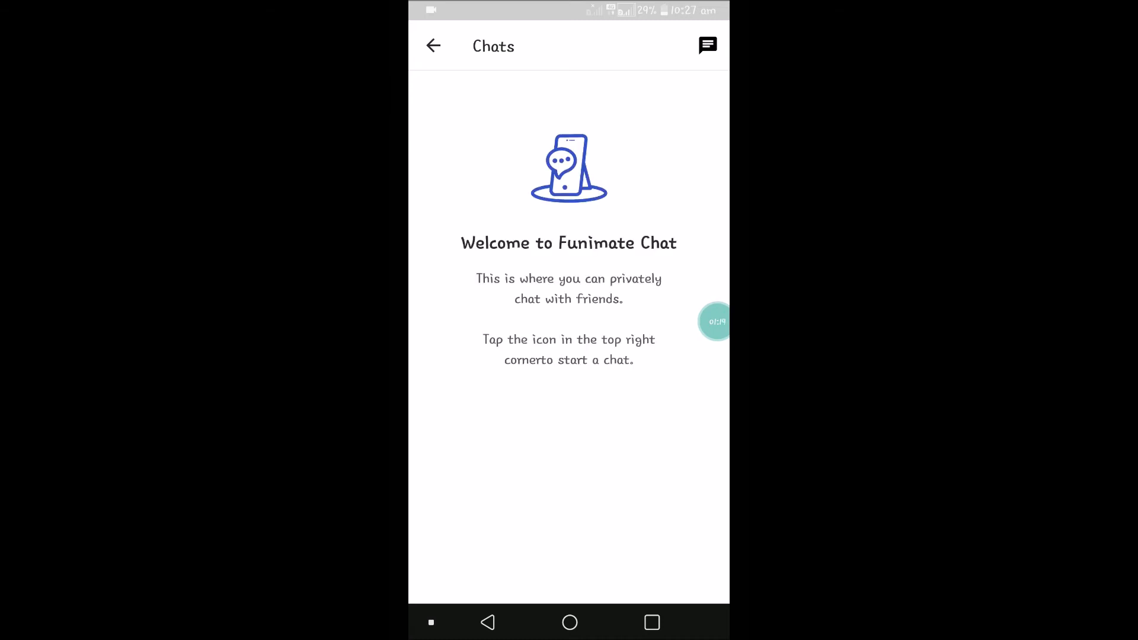